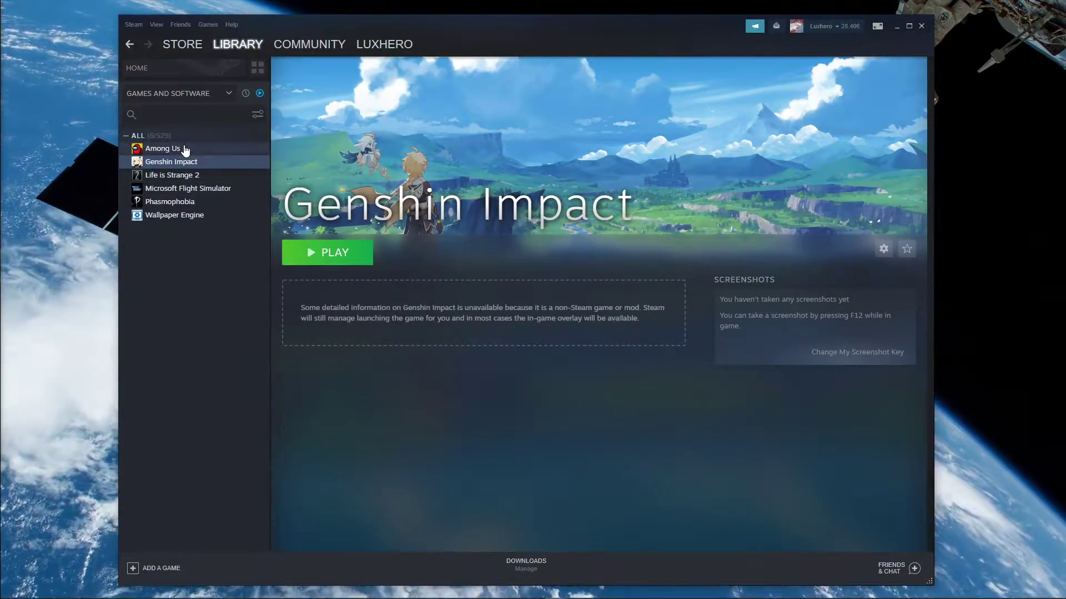
mouse_move(173, 211)
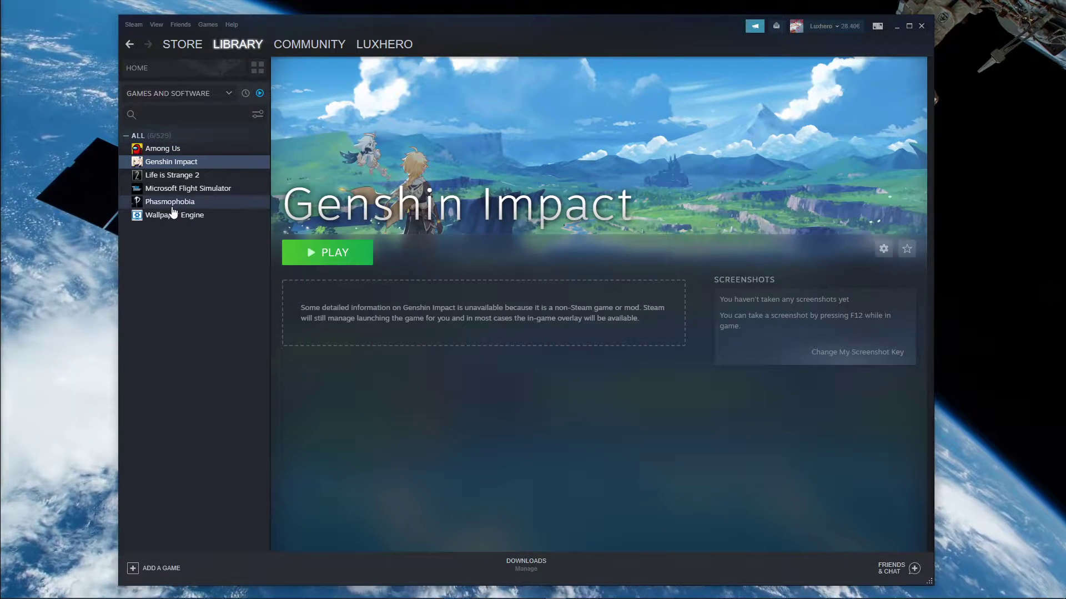
mouse_move(208, 188)
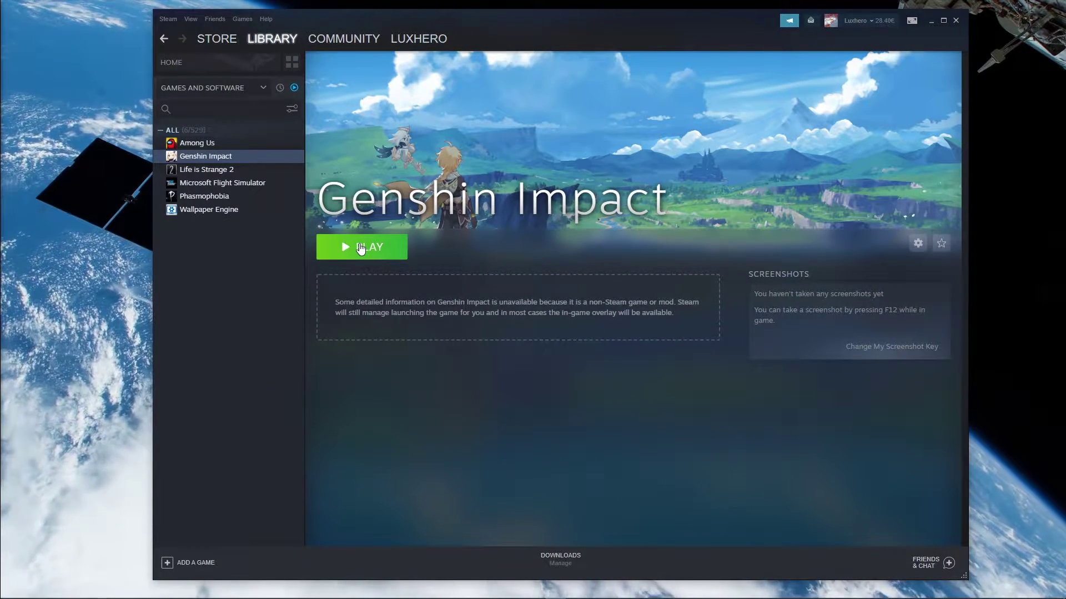
mouse_move(363, 257)
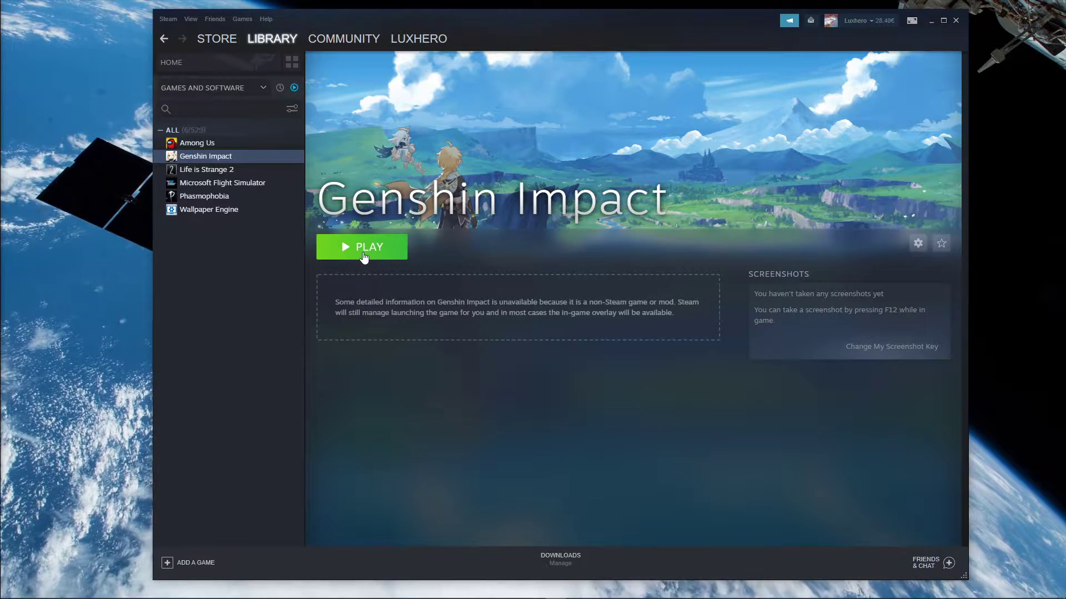
mouse_move(169, 573)
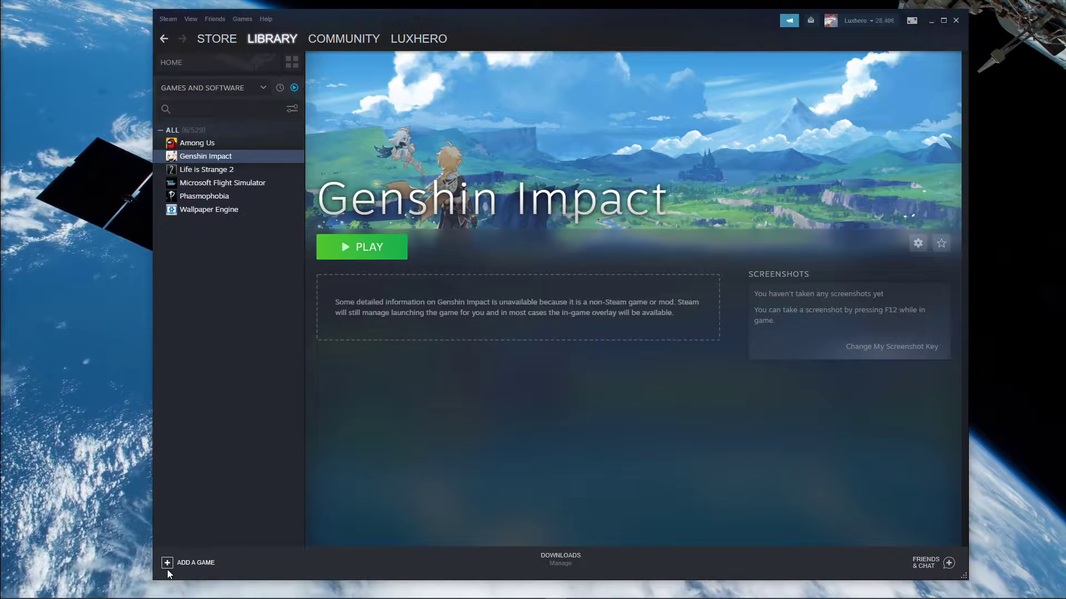
Begin adding a non-Steam game and browse for a program not in the installed list.
left_click(194, 562)
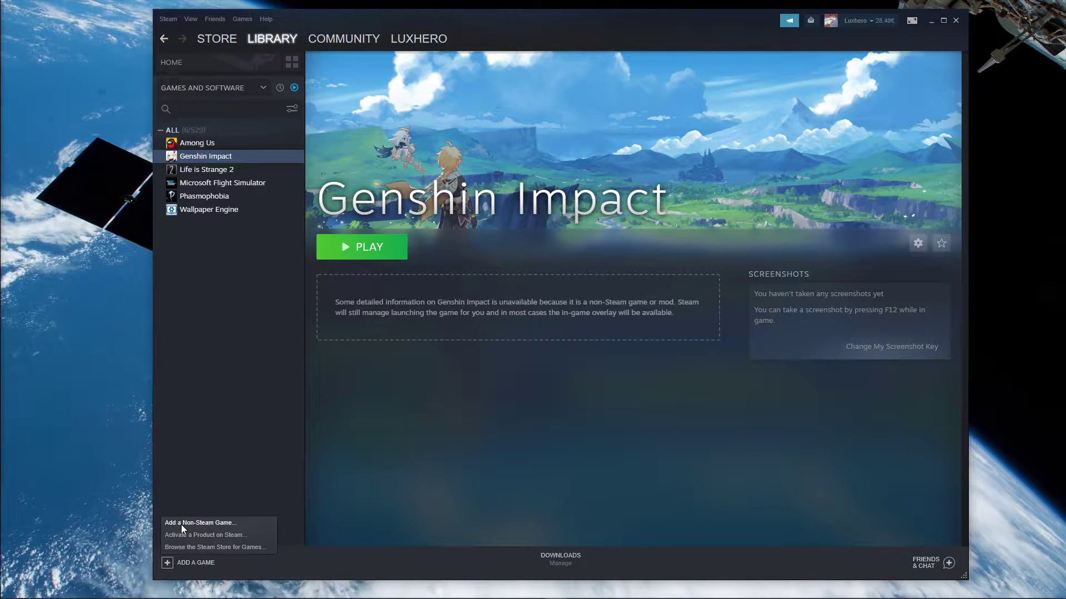
left_click(200, 523)
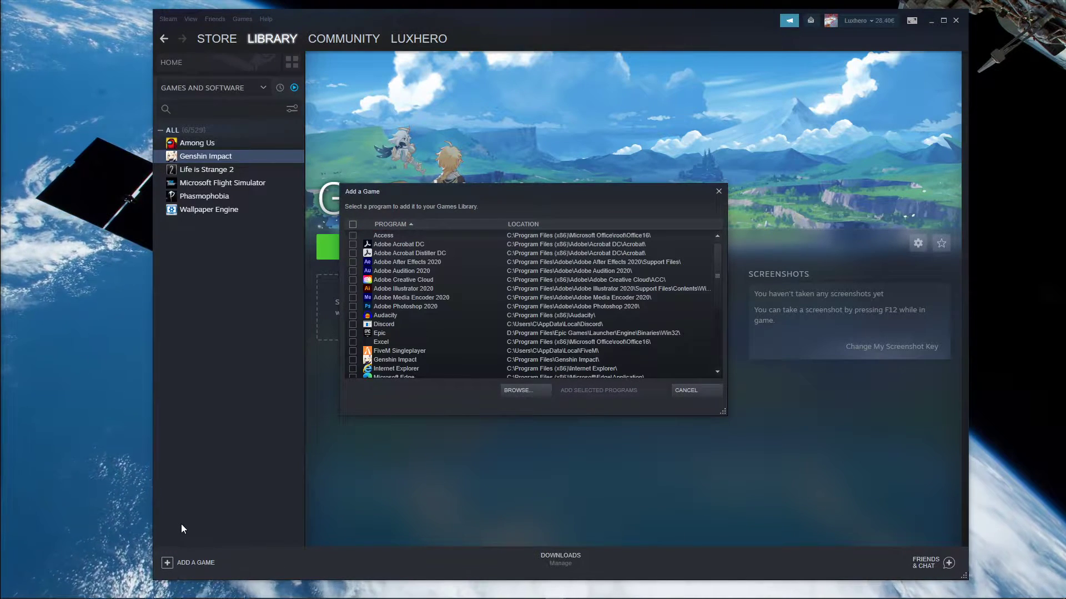
scroll("up", 3)
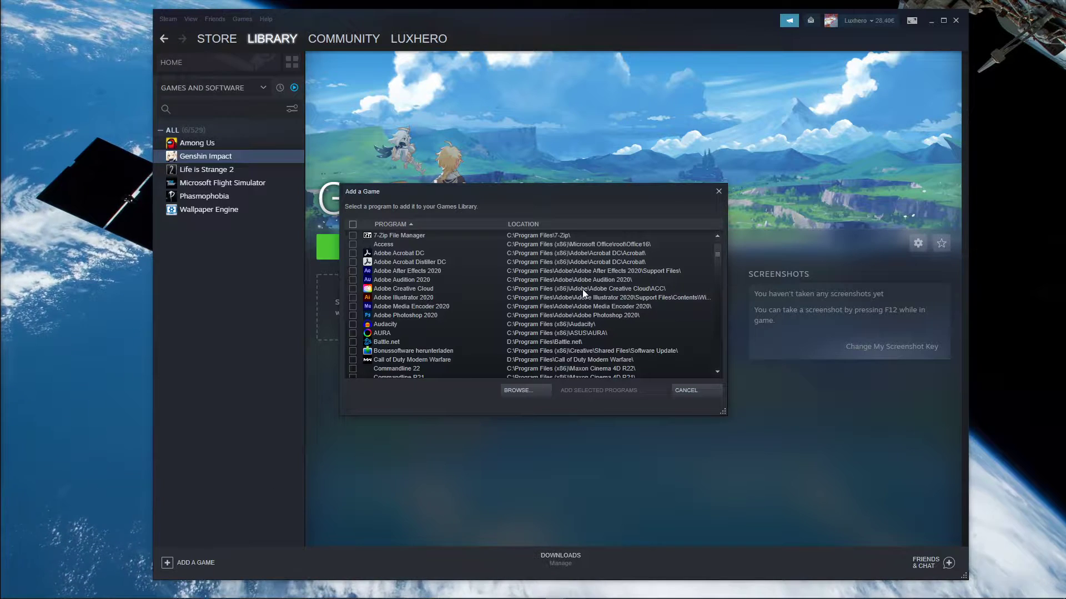
left_click(515, 390)
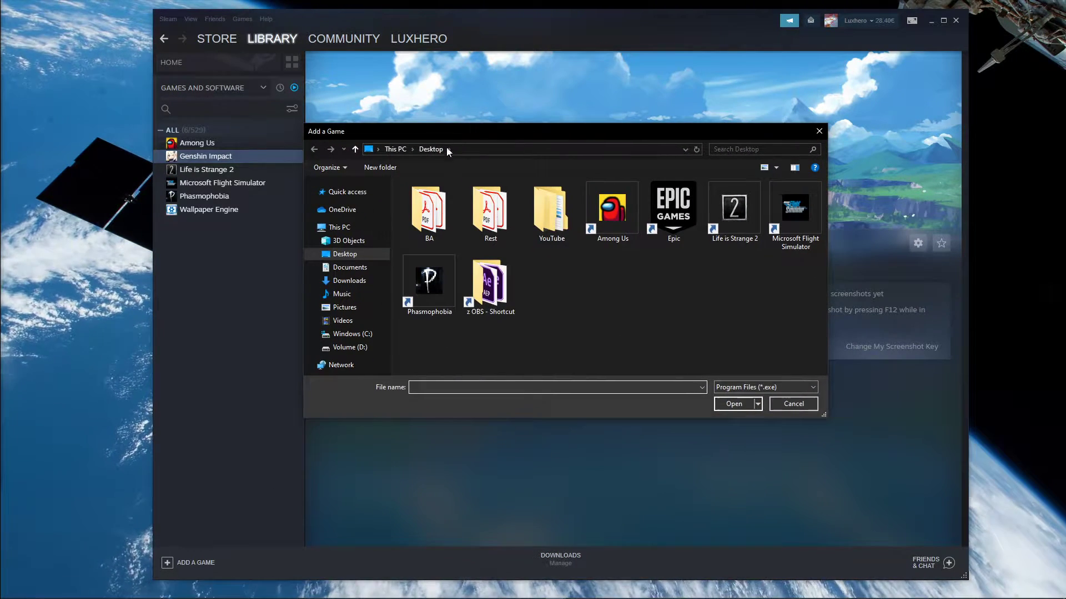
Navigate to Program Files on Volume (D:) toward the Genshin Impact Game folder.
left_click(350, 347)
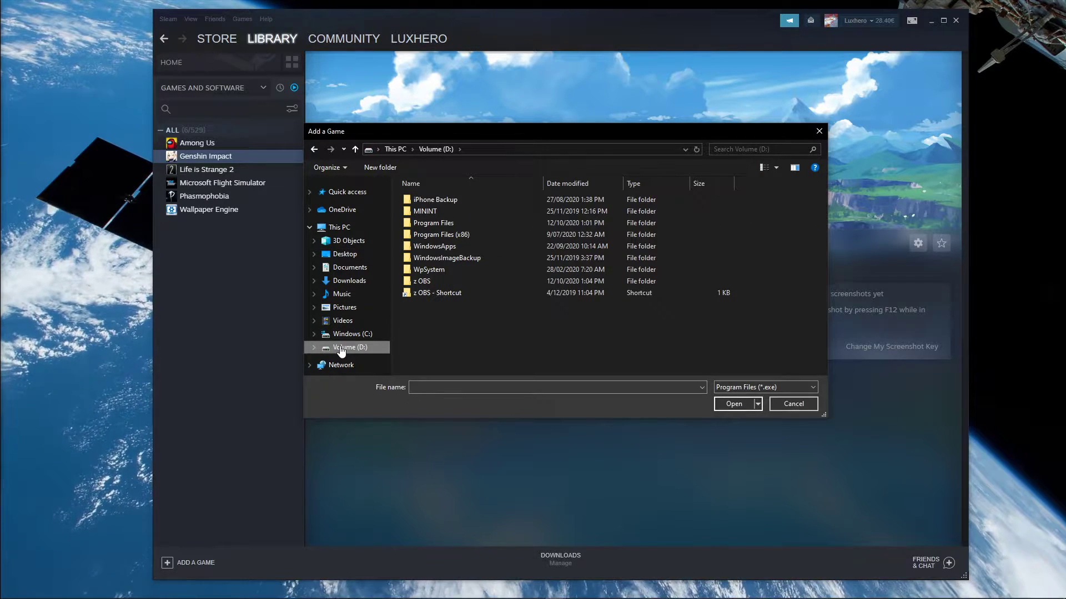
left_click(433, 223)
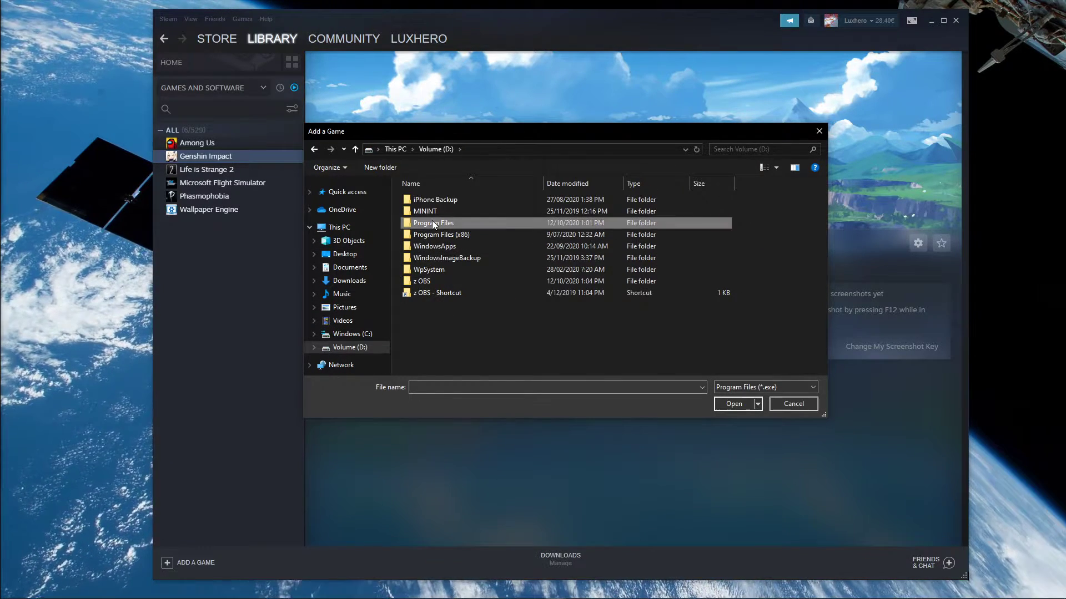
double_click(433, 223)
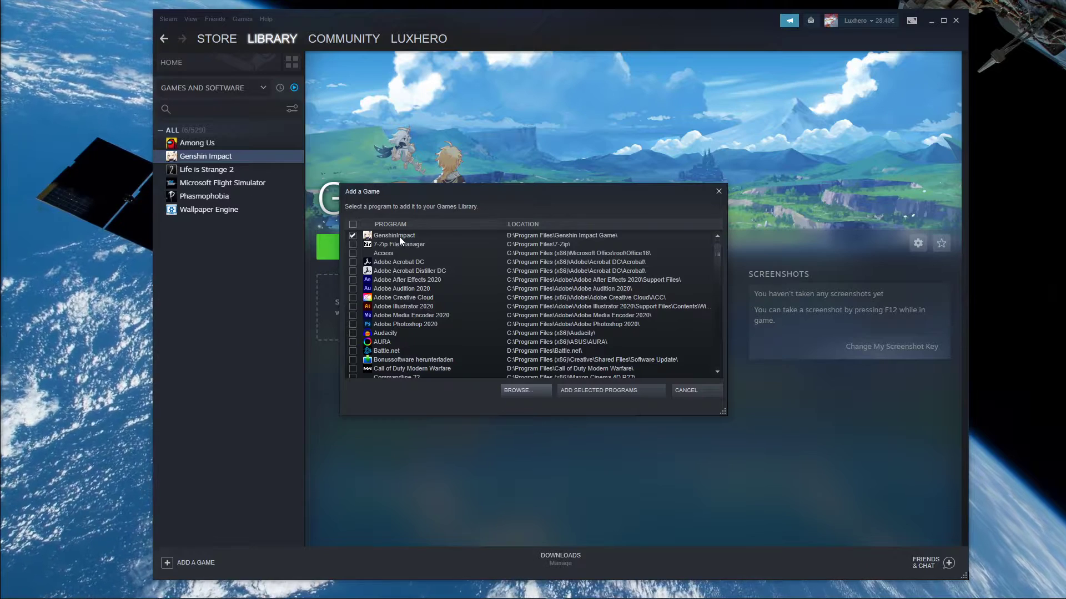
Add the ticked GenshinImpact program, then remove the old Genshin Impact entry from the library.
left_click(609, 390)
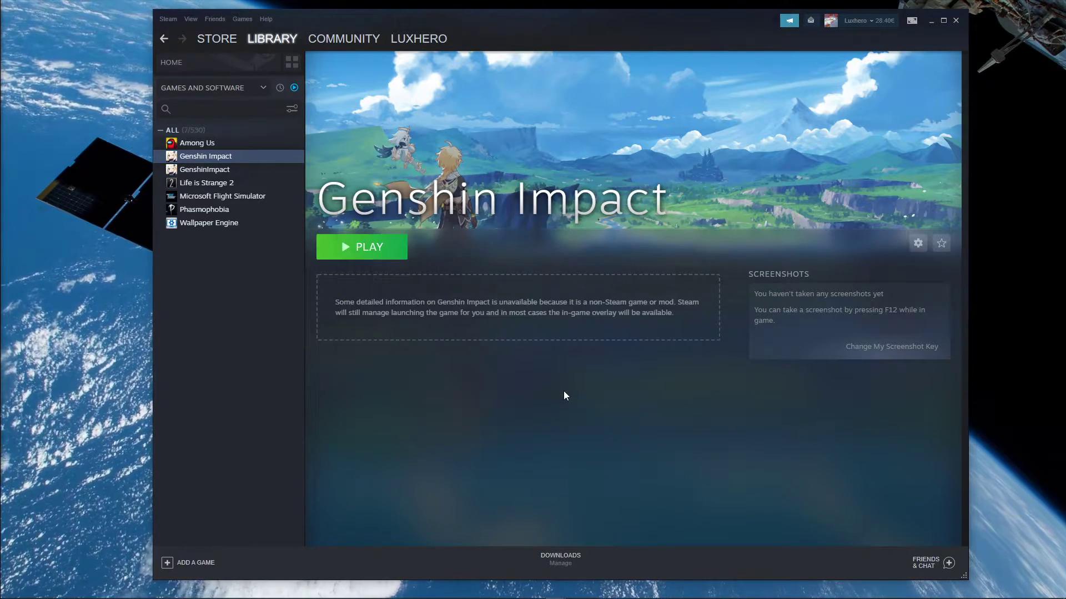
right_click(206, 155)
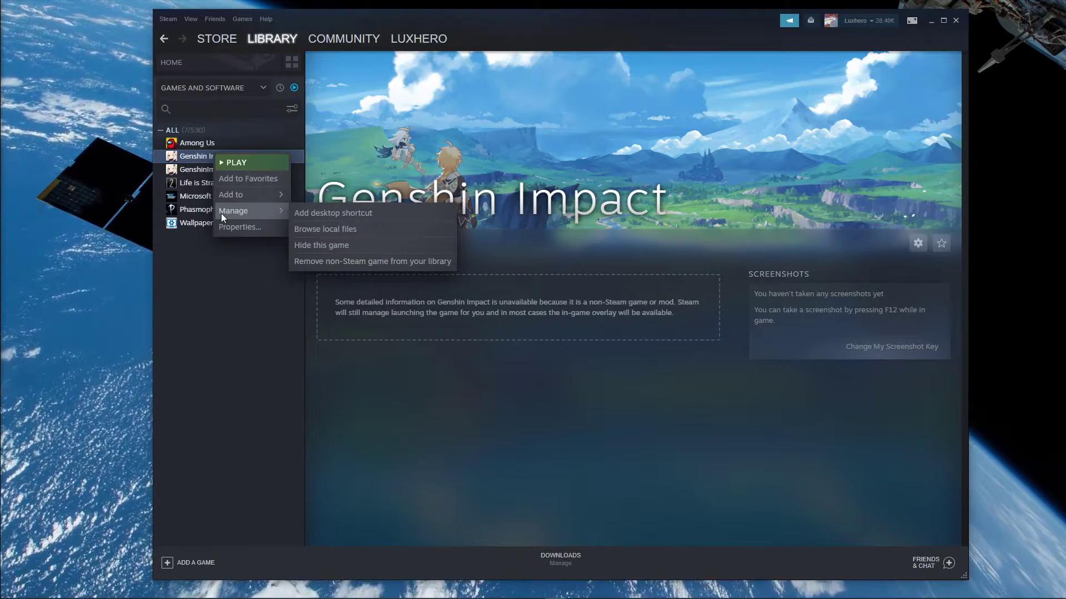
left_click(373, 261)
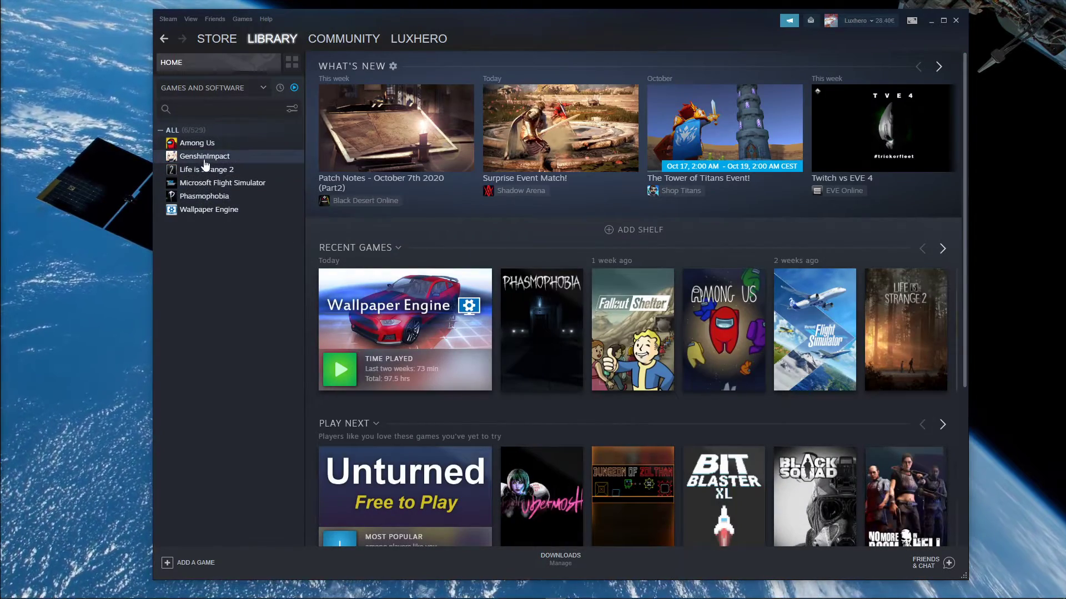
Rename the GenshinImpact entry's shortcut to 'Genshin Impact' via its Properties.
right_click(204, 156)
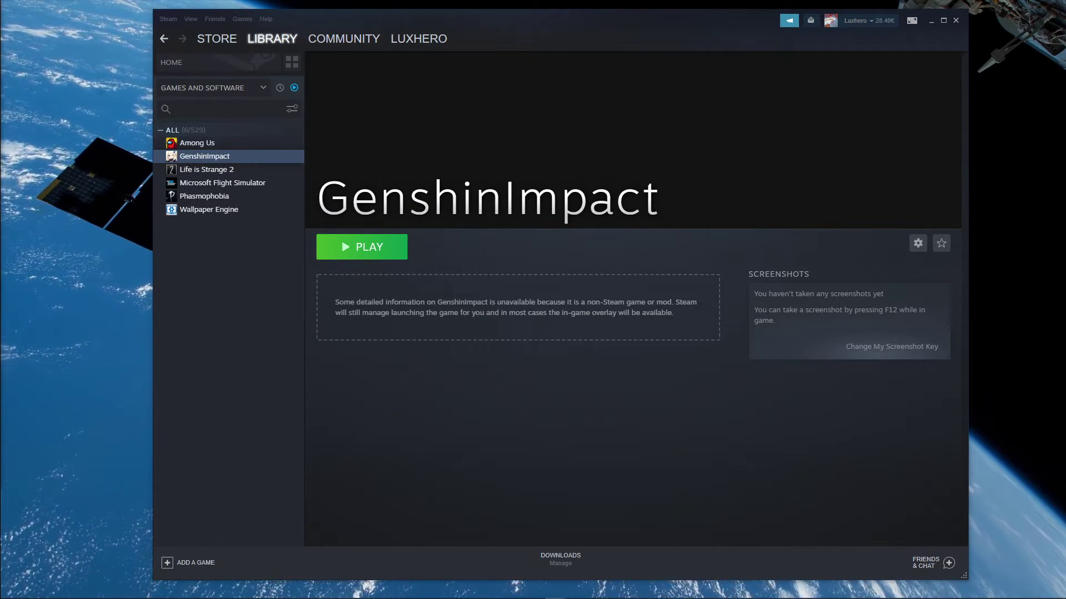
left_click(917, 243)
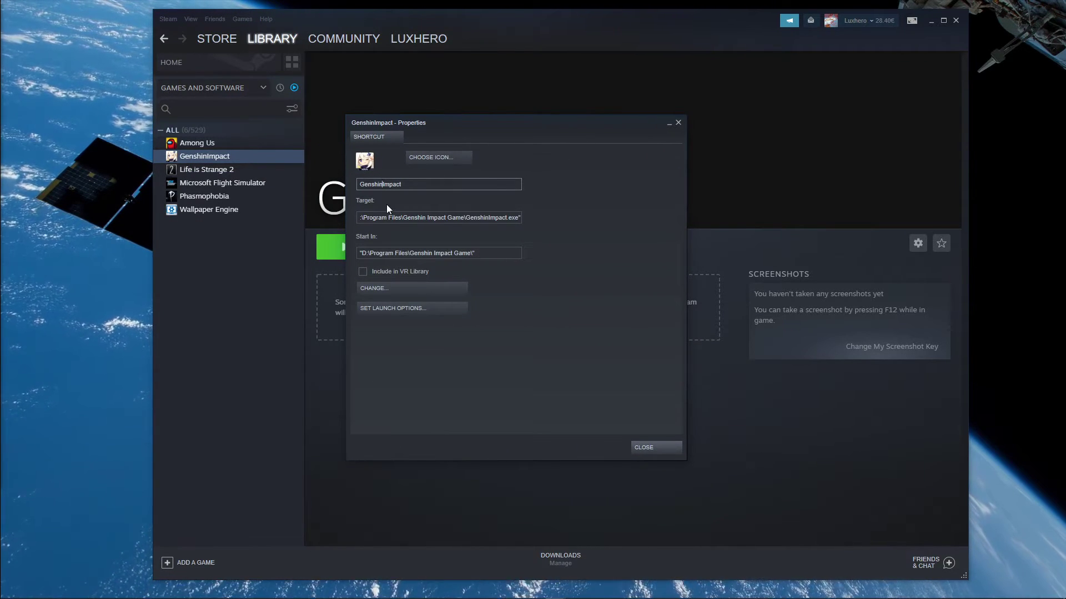
left_click(641, 447)
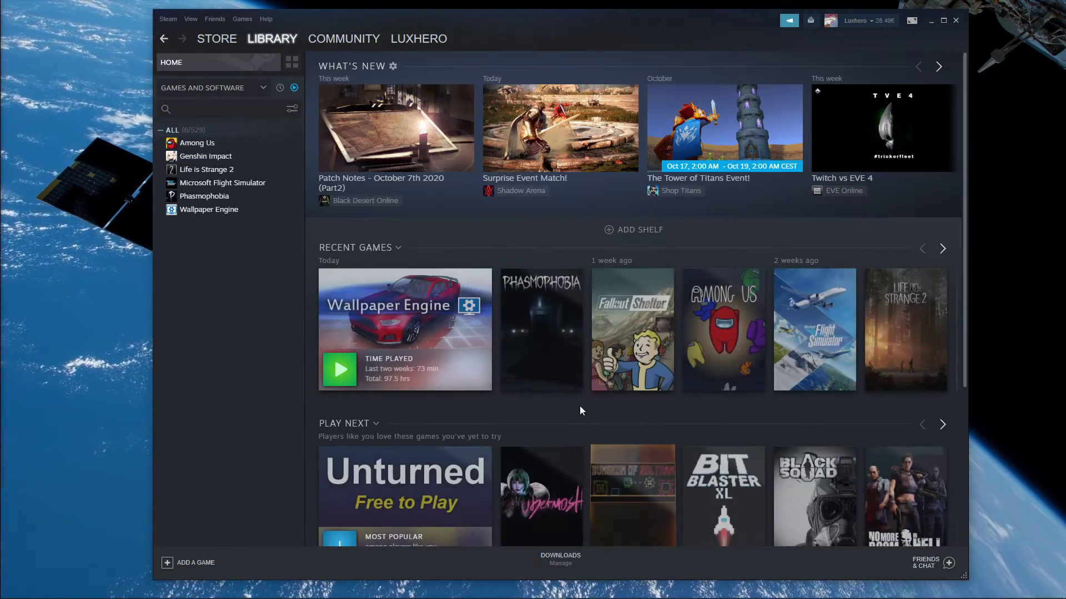